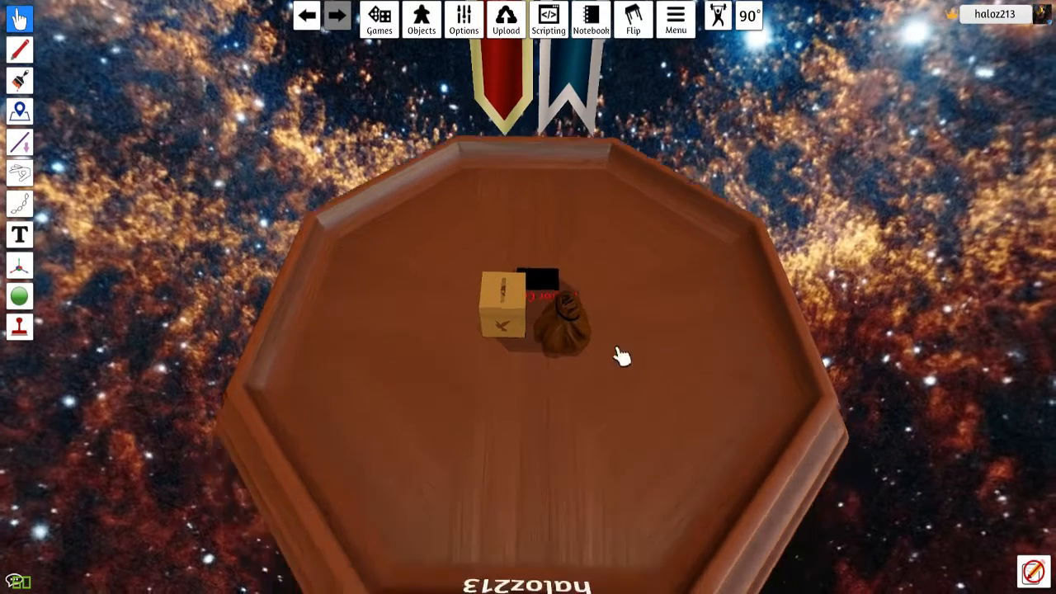
mouse_move(512, 322)
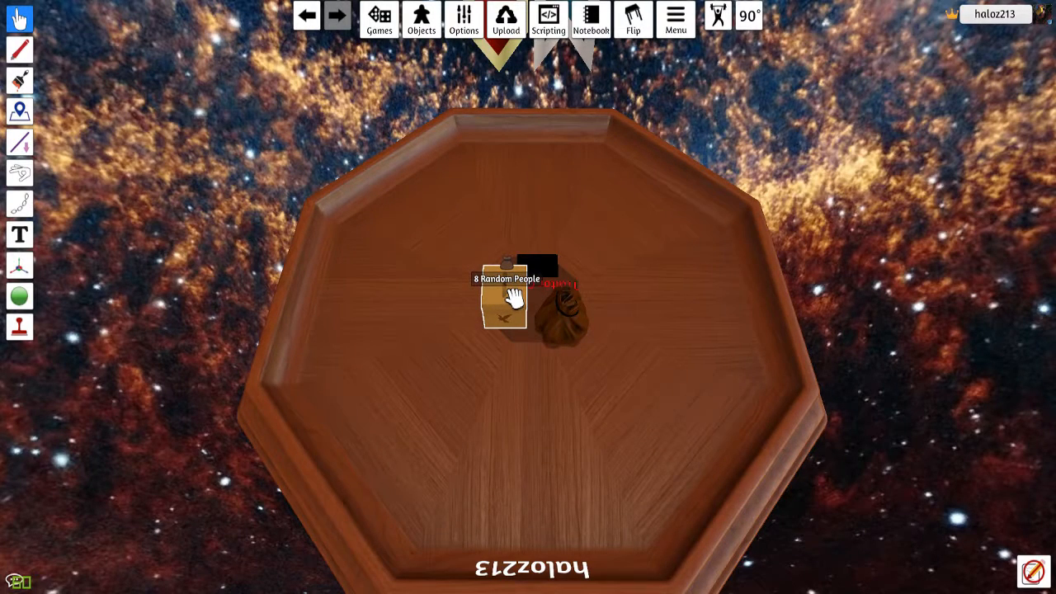
Step: Pull a small pouch from the container and lay two cards face down near the table edge
left_click_drag(503, 298, 479, 379)
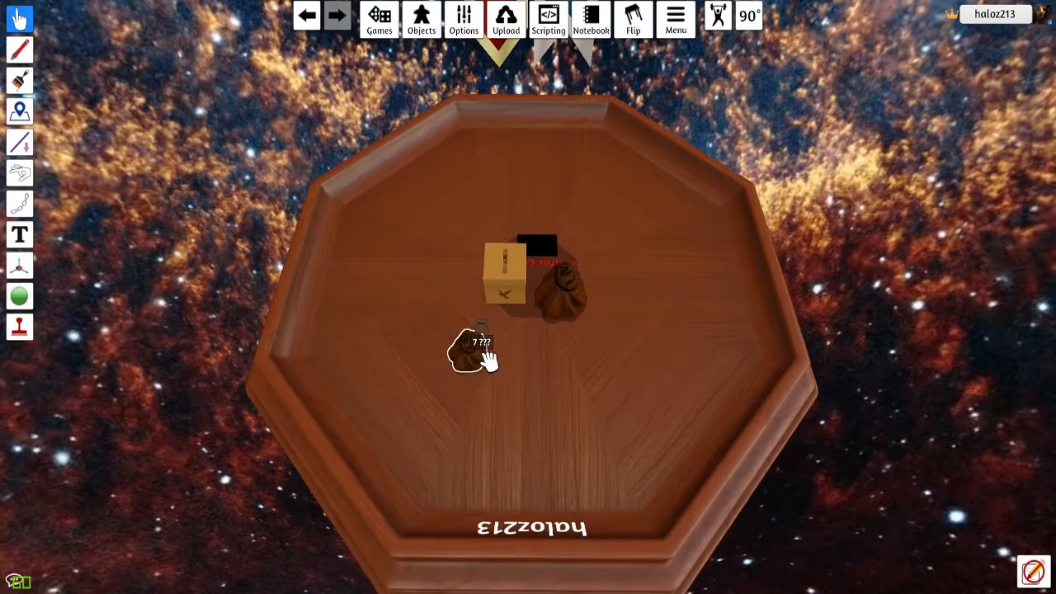
left_click_drag(475, 347, 520, 360)
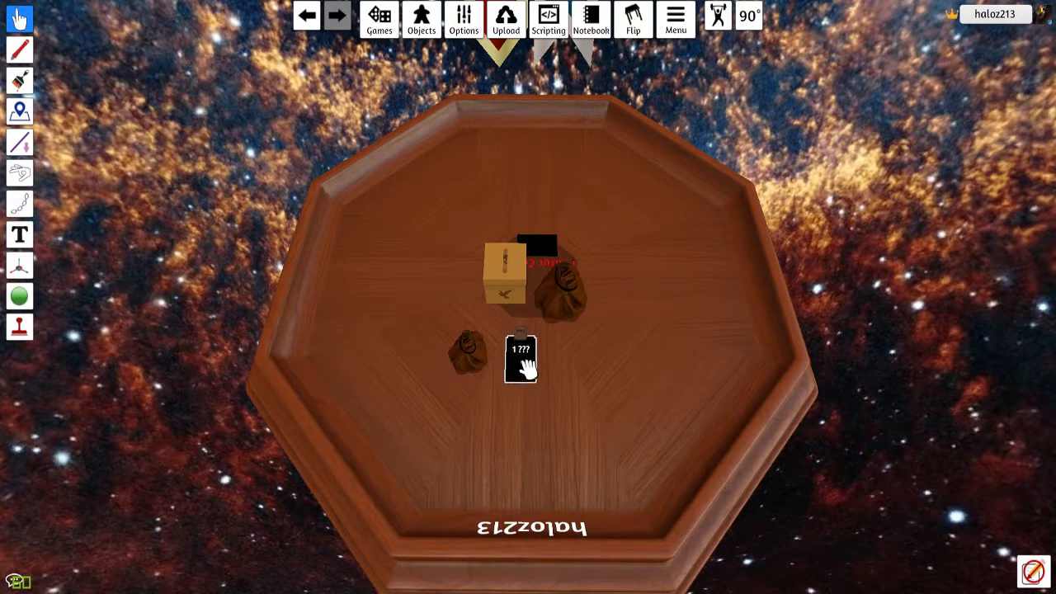
left_click_drag(520, 360, 594, 388)
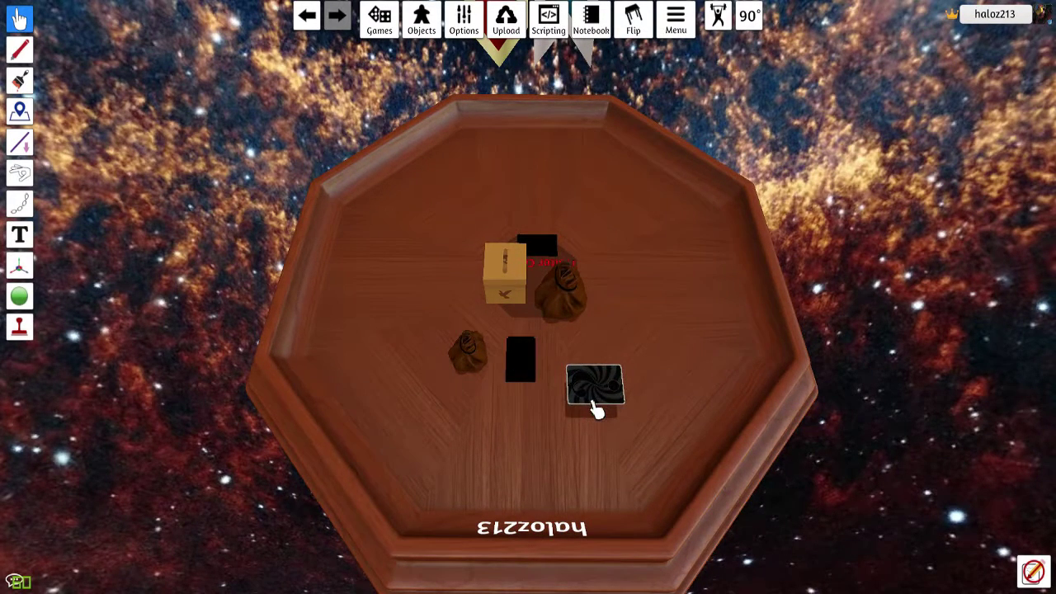
left_click_drag(594, 388, 561, 454)
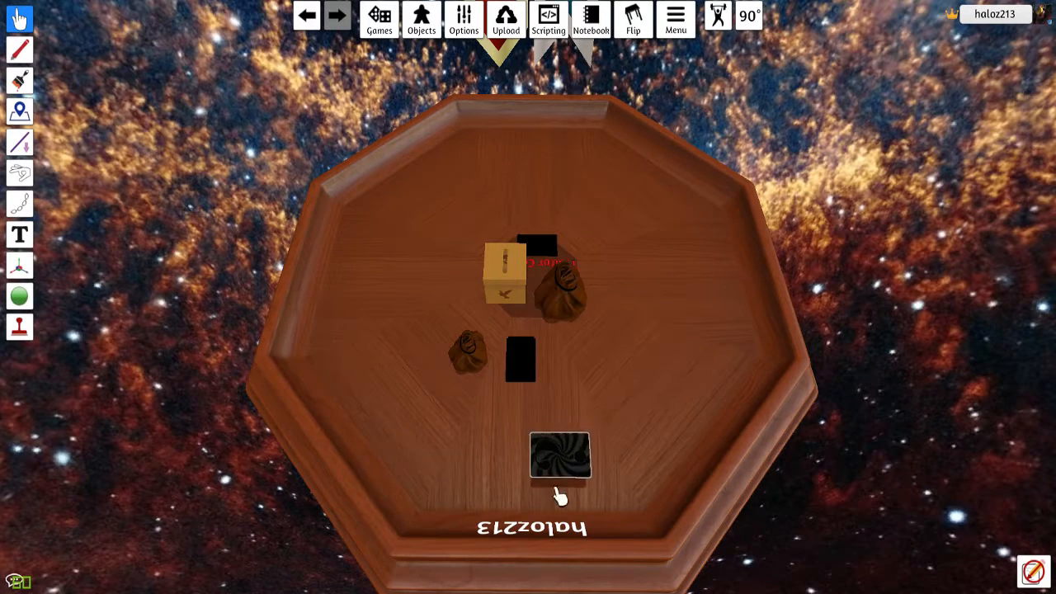
left_click_drag(561, 456, 532, 564)
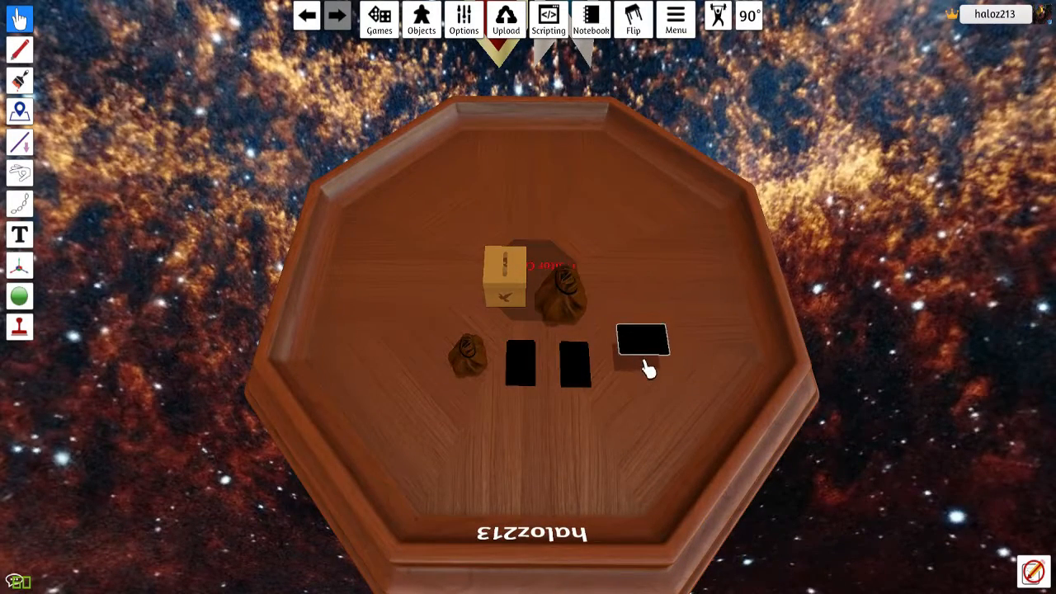
Step: Position the last card on the table before leaving for the Steam store
left_click_drag(644, 342, 581, 405)
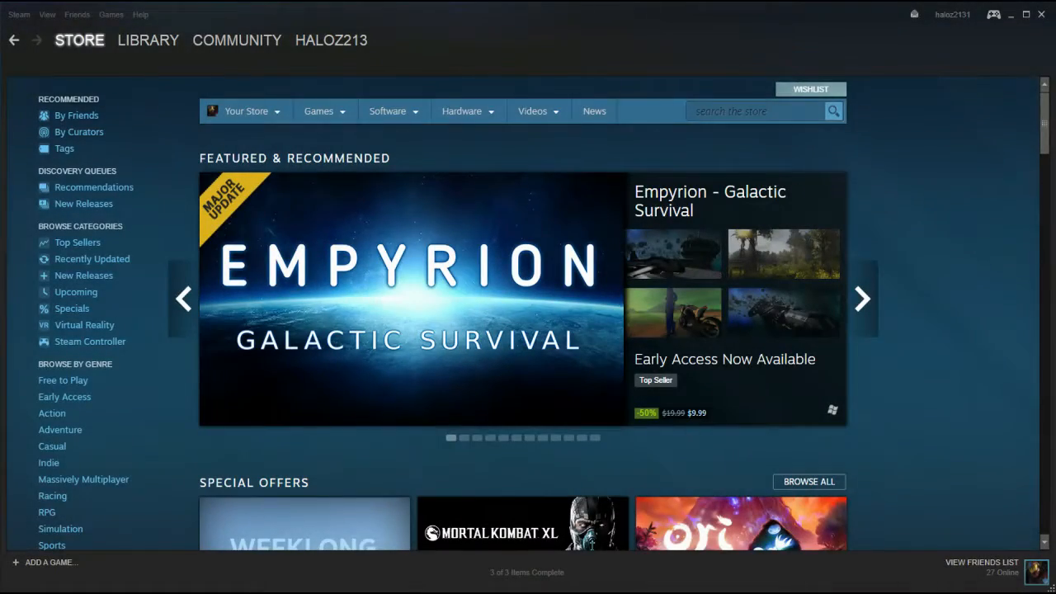
left_click(861, 299)
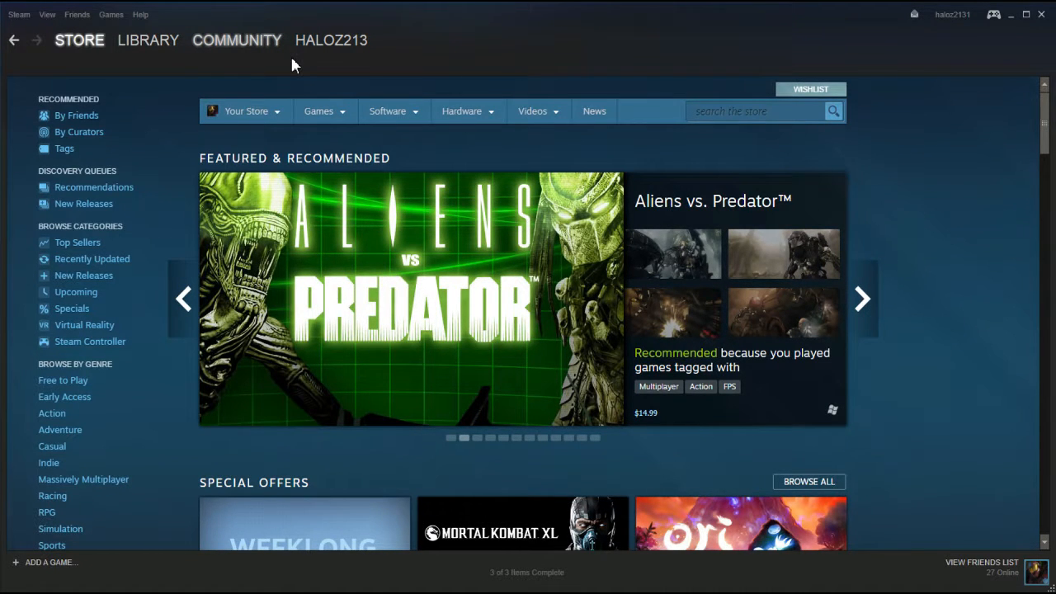
left_click(238, 40)
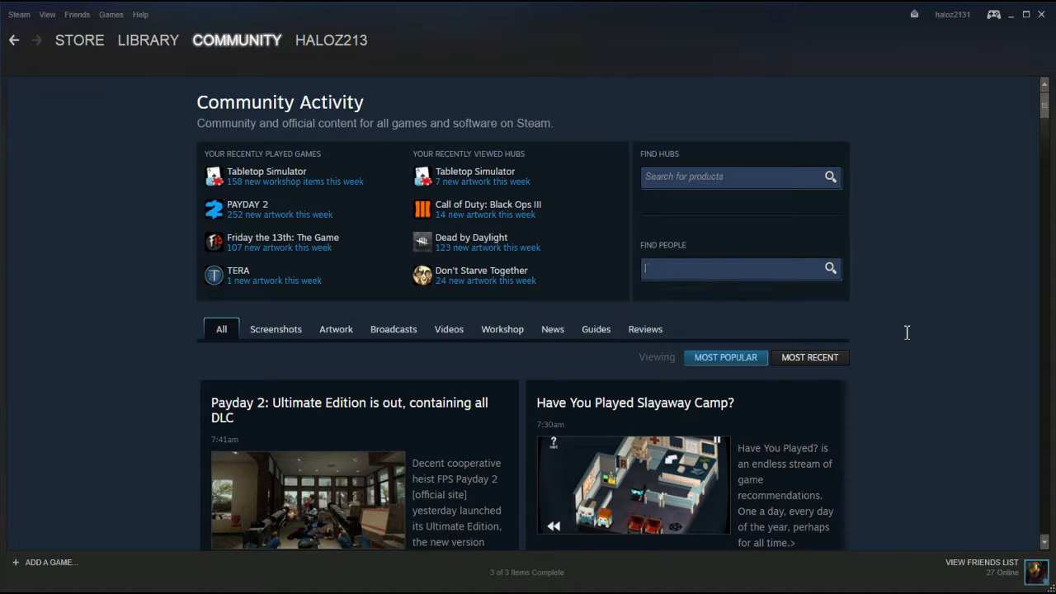
type("Haloz2131")
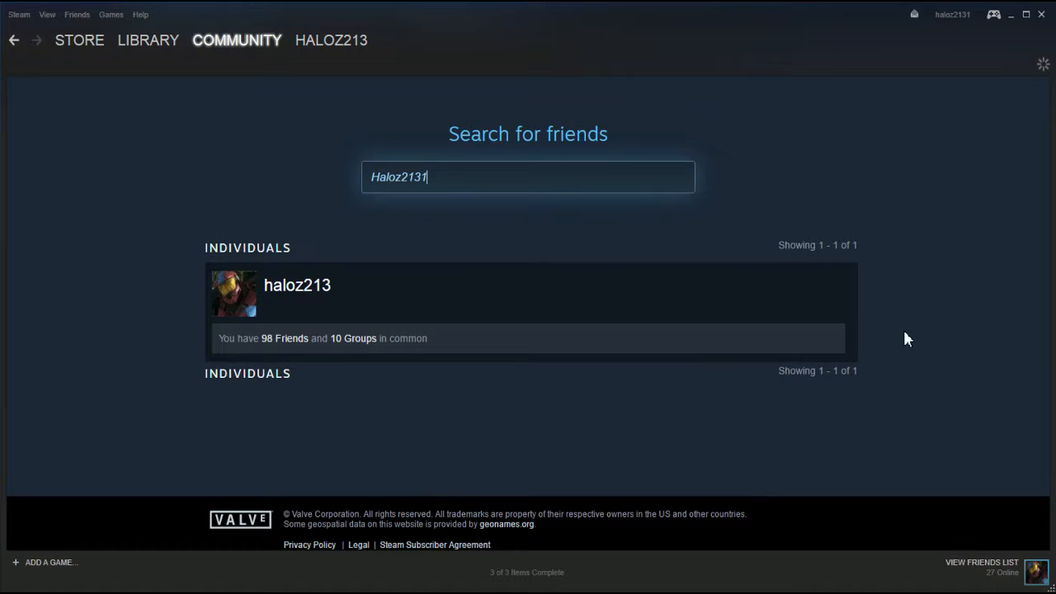
mouse_move(366, 389)
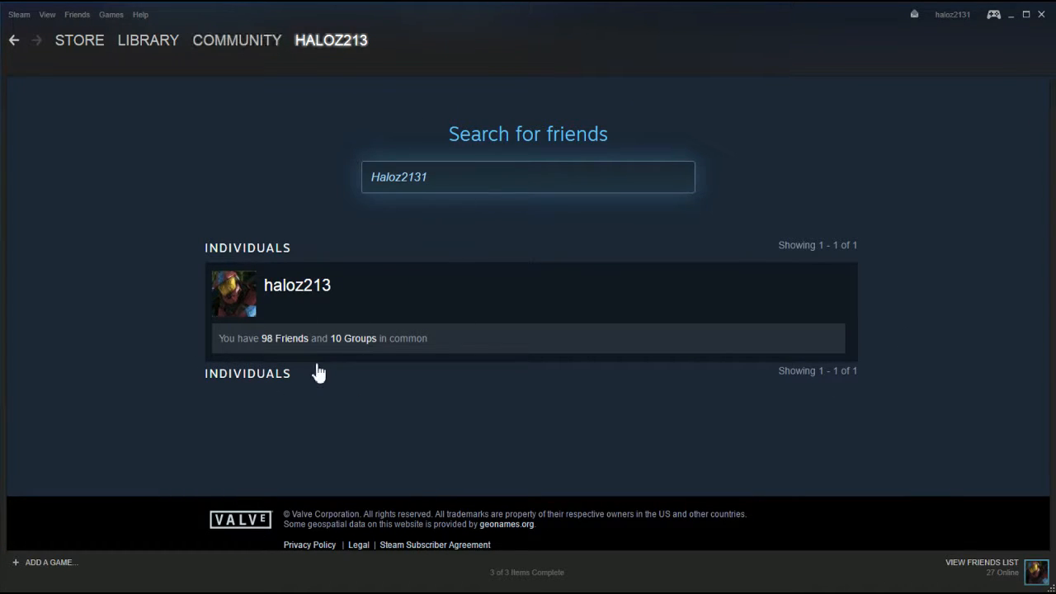
Step: Go to the Haloz213 profile and list its submitted Workshop items
left_click(297, 284)
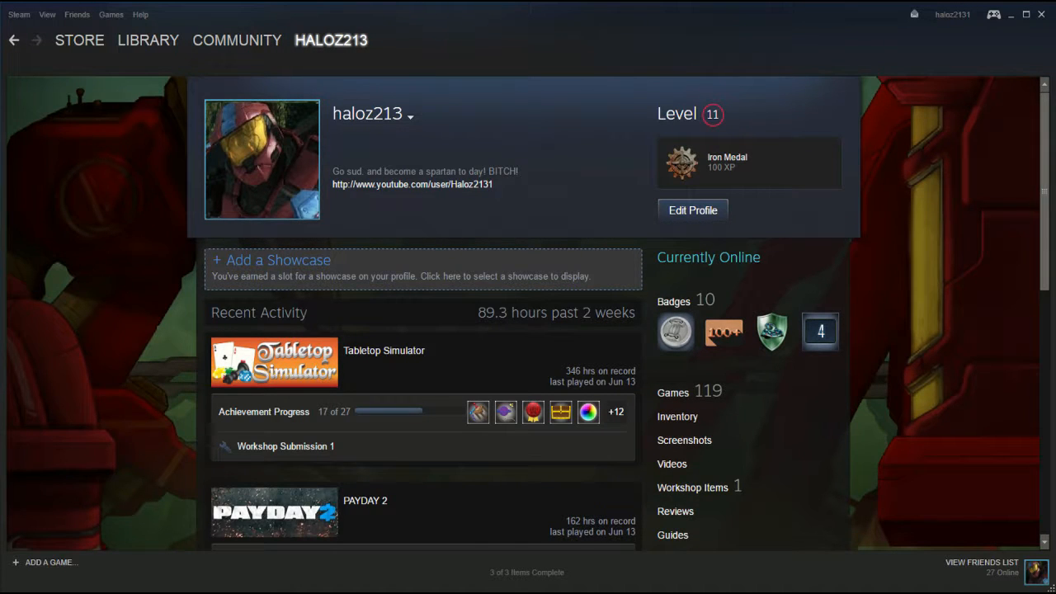
scroll("down", 3)
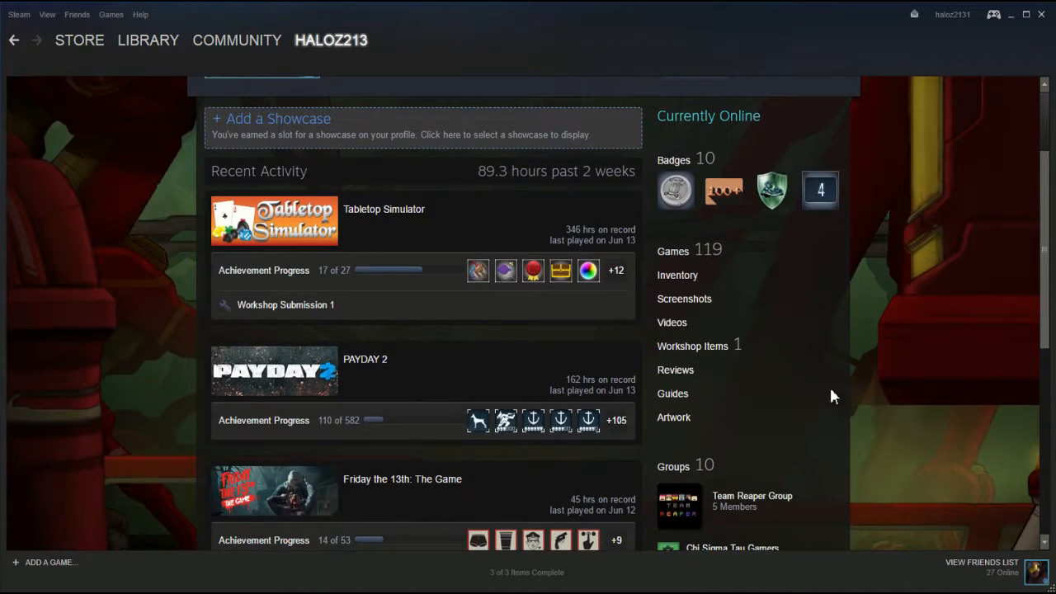
mouse_move(892, 459)
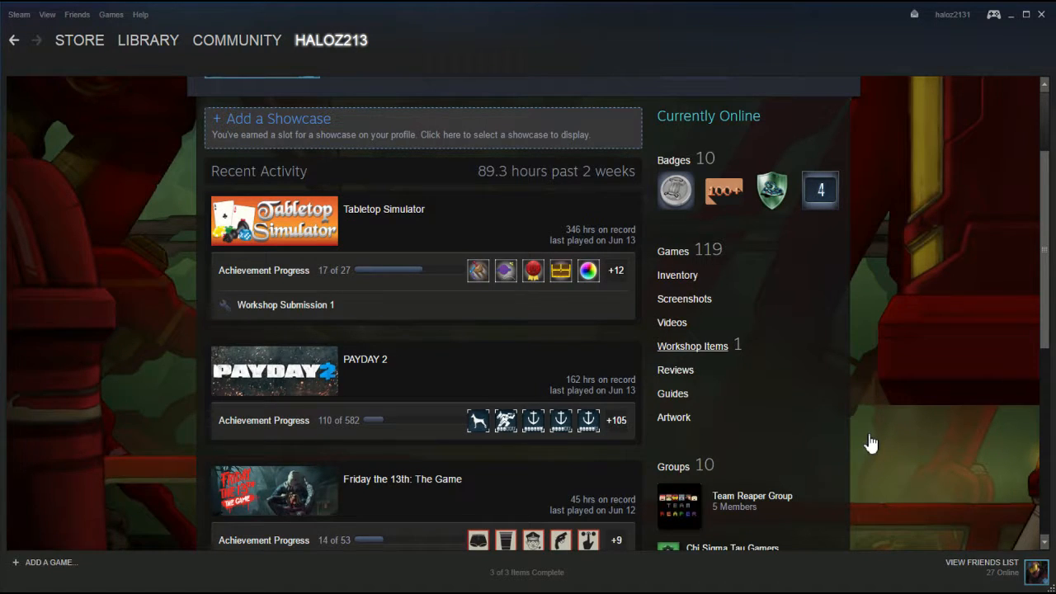
left_click(693, 346)
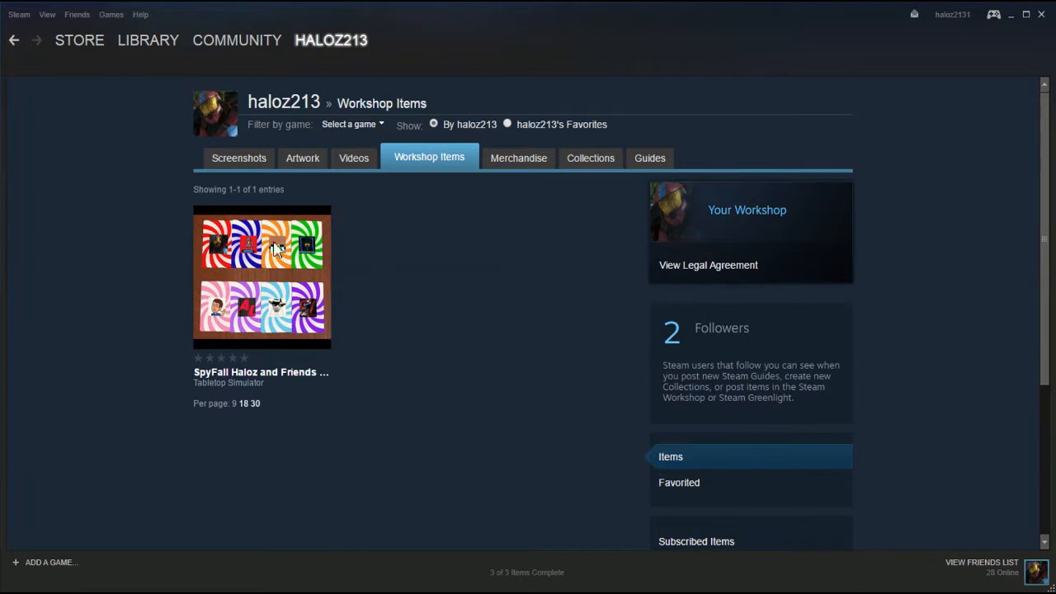
mouse_move(413, 303)
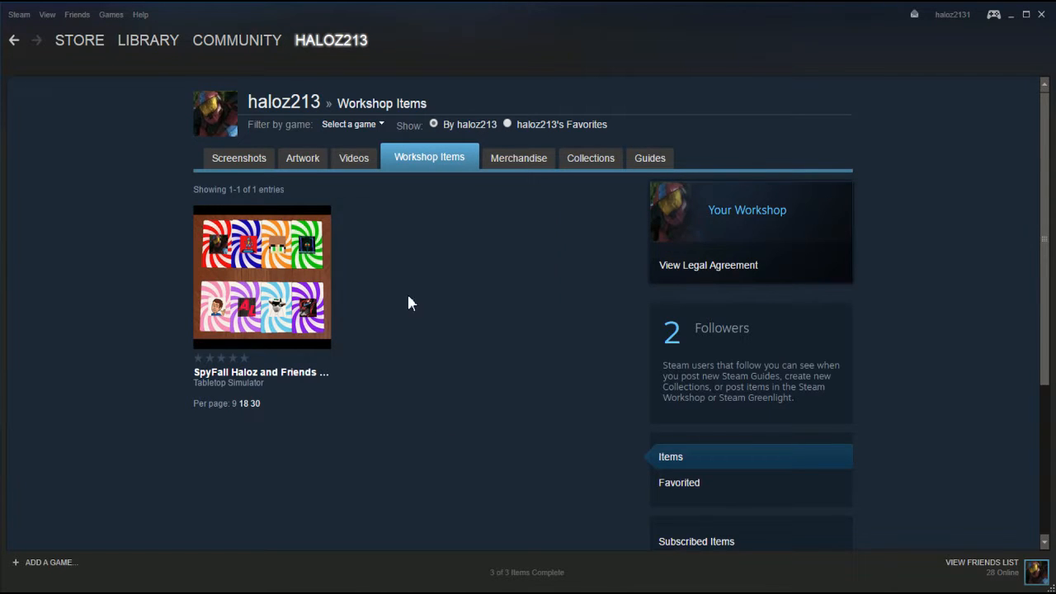
mouse_move(322, 476)
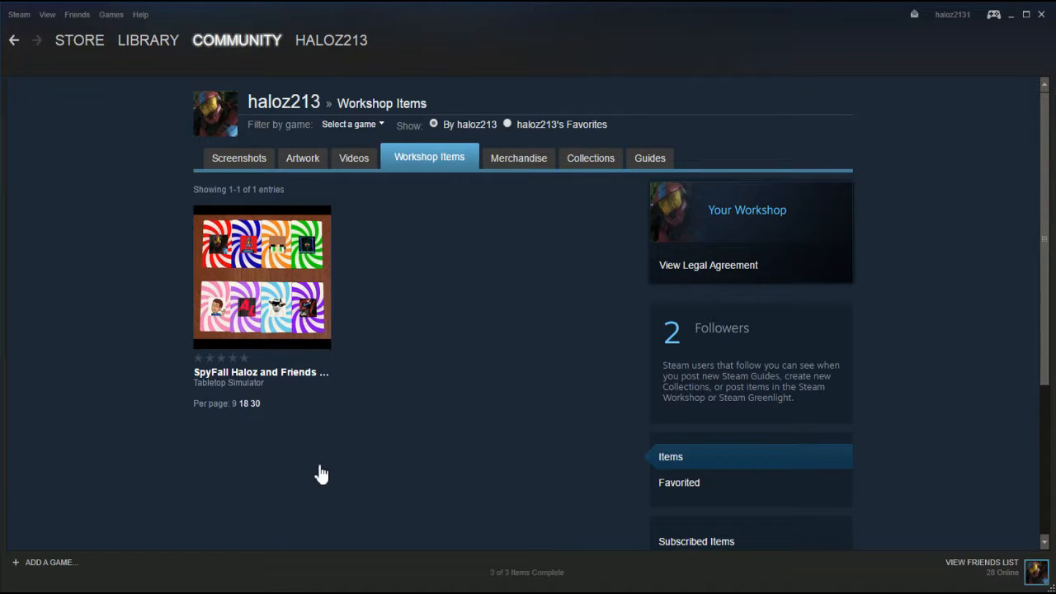
Step: View the SpyFall Haloz and Friends Edition! workshop item page
left_click(261, 278)
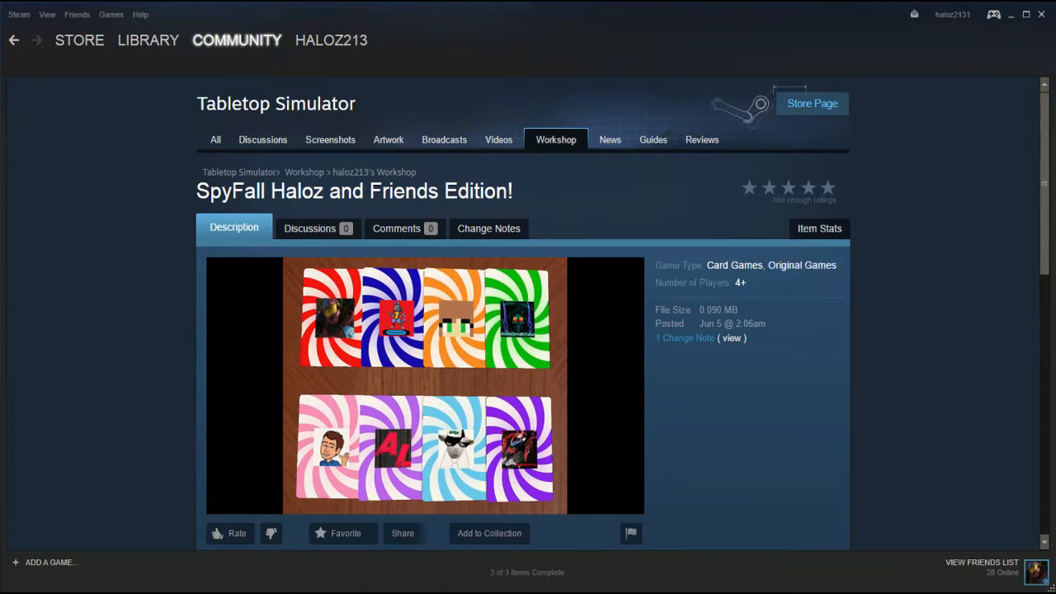
scroll("down", 3)
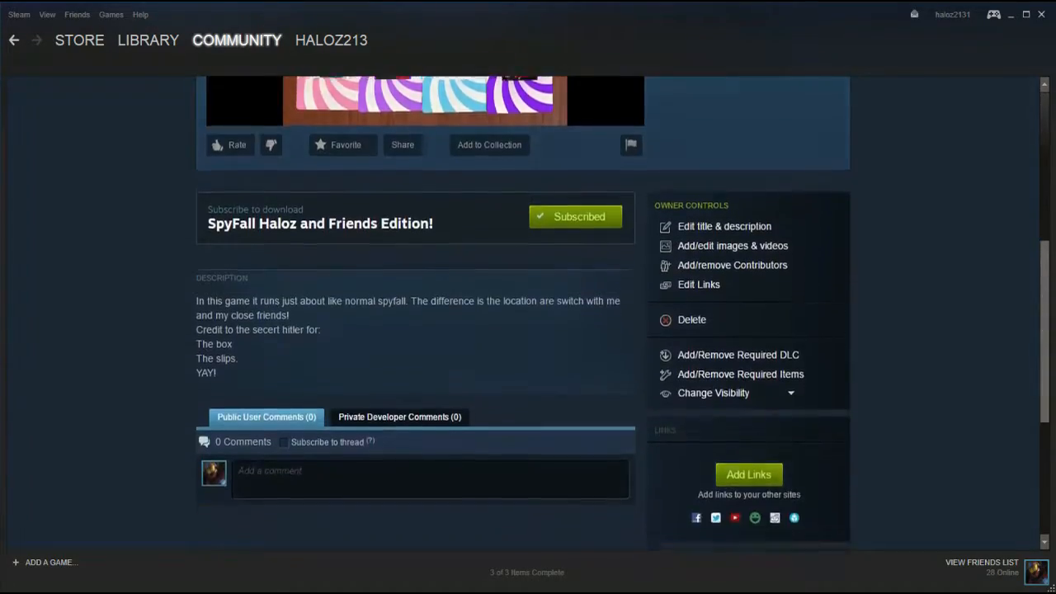